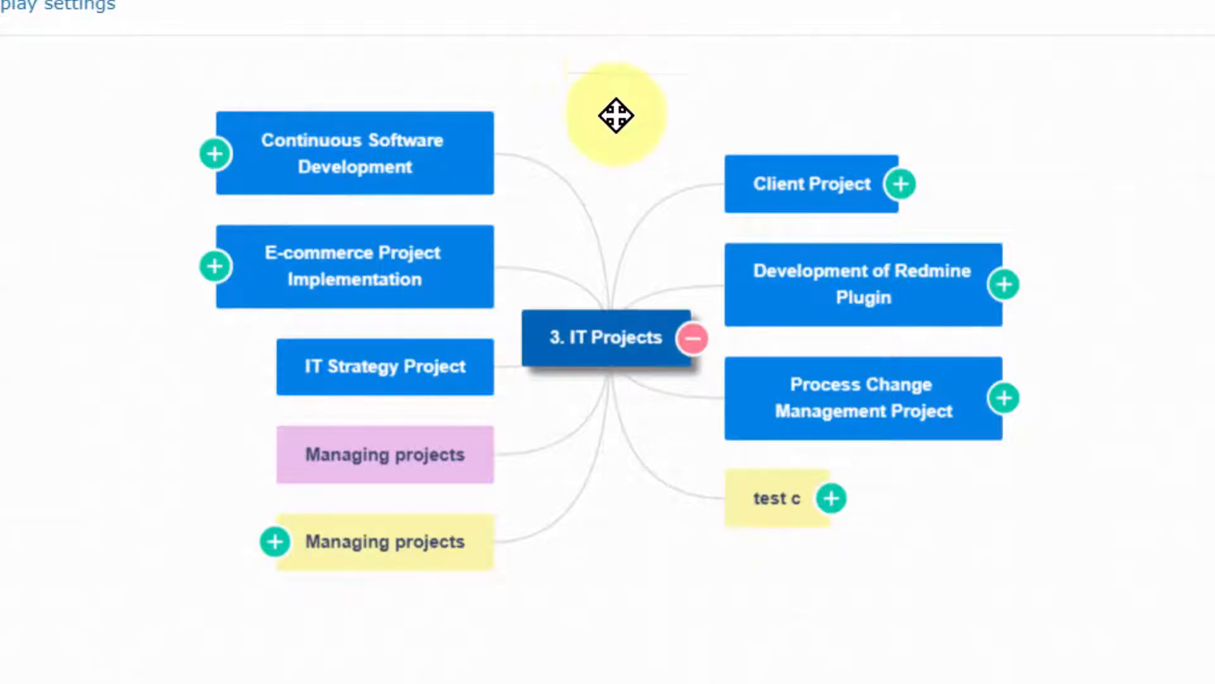
pyautogui.moveTo(275, 334)
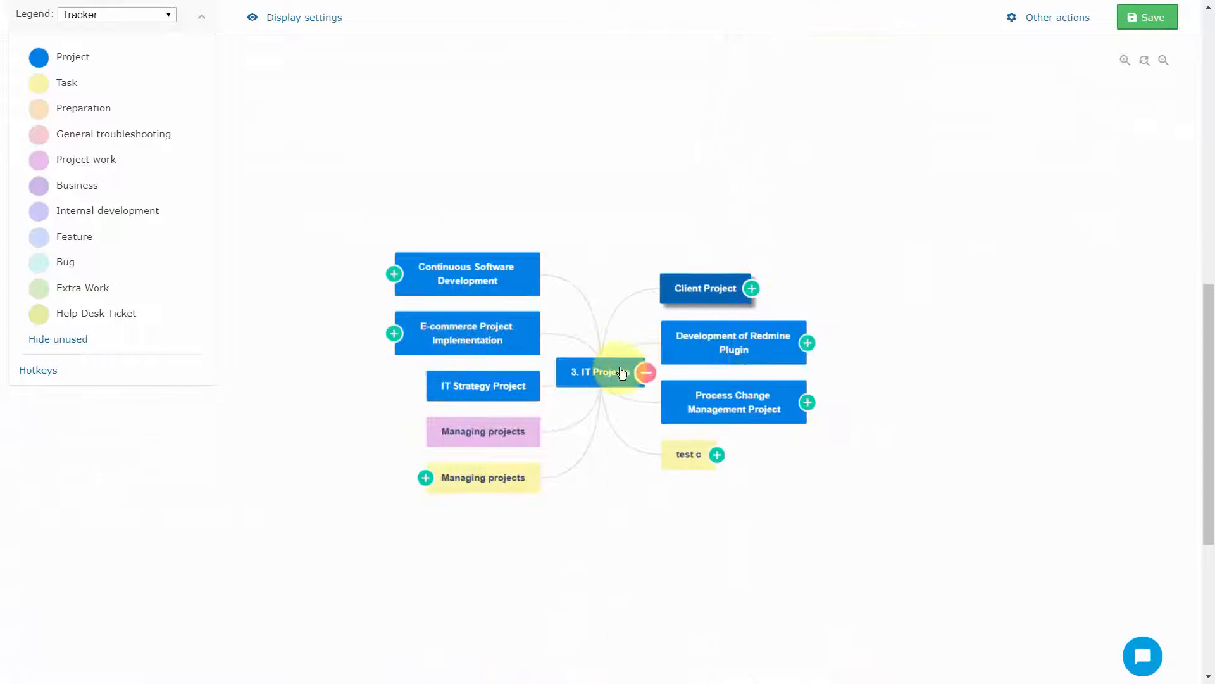
# Step: Expand and collapse E-commerce Project Implementation, then drop add tet onto Managing projects
pyautogui.click(393, 332)
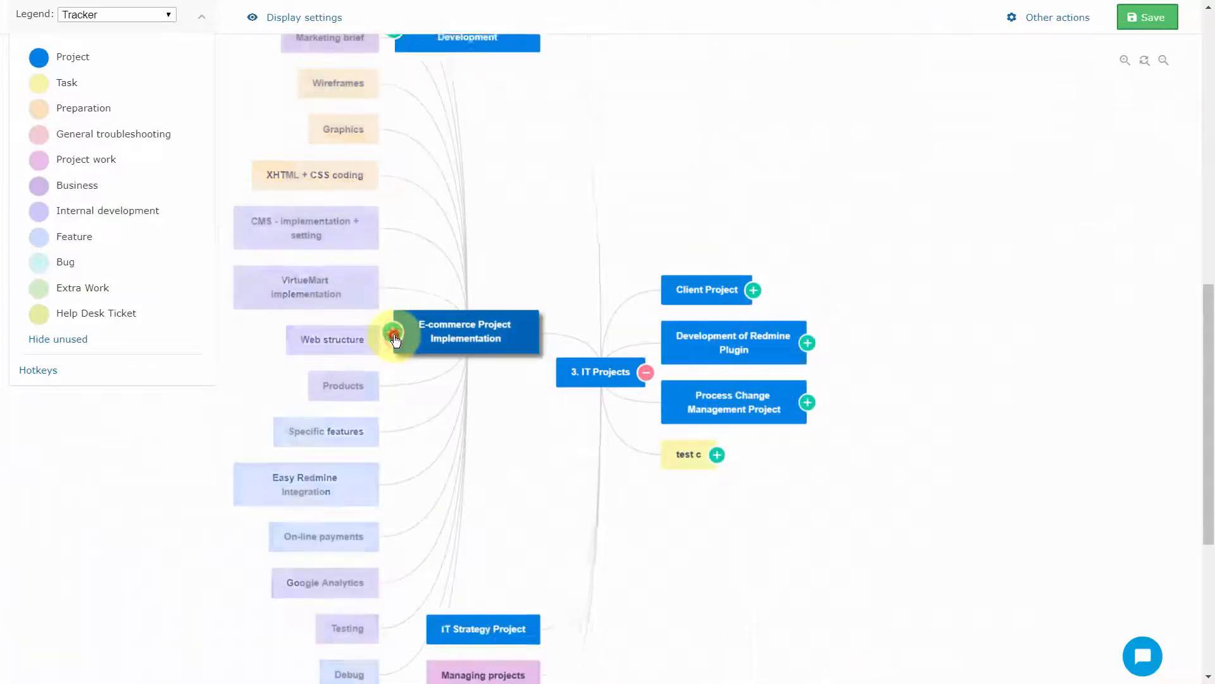
pyautogui.click(716, 455)
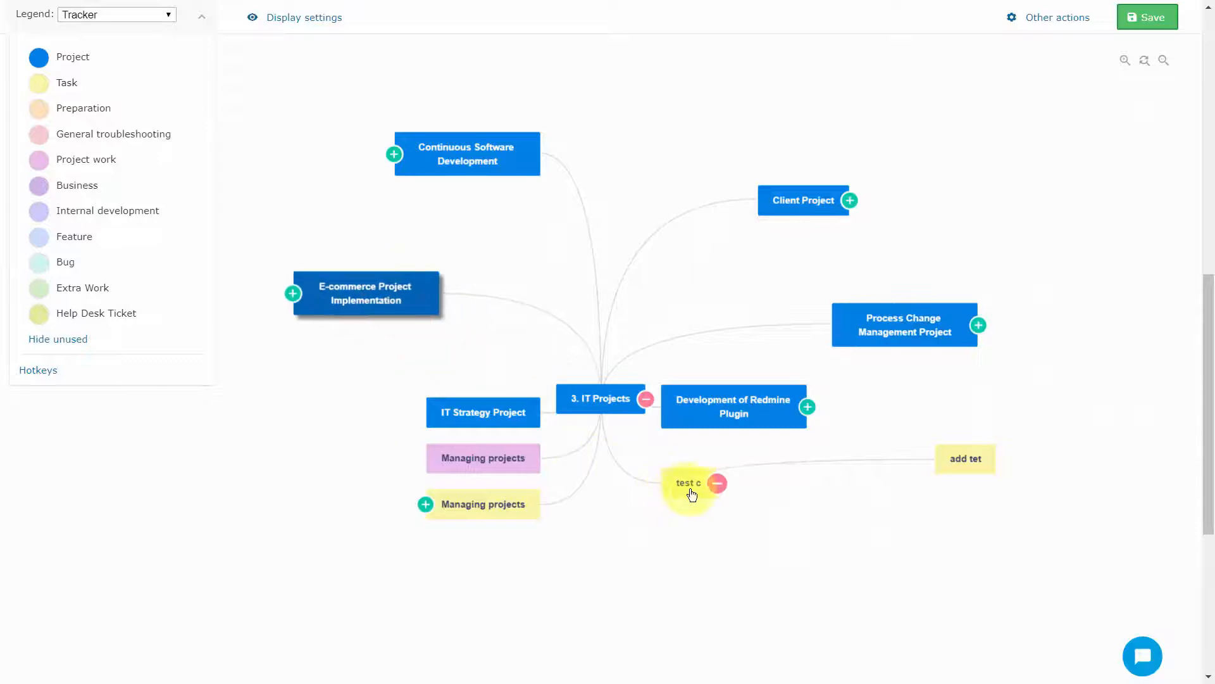
pyautogui.click(688, 483)
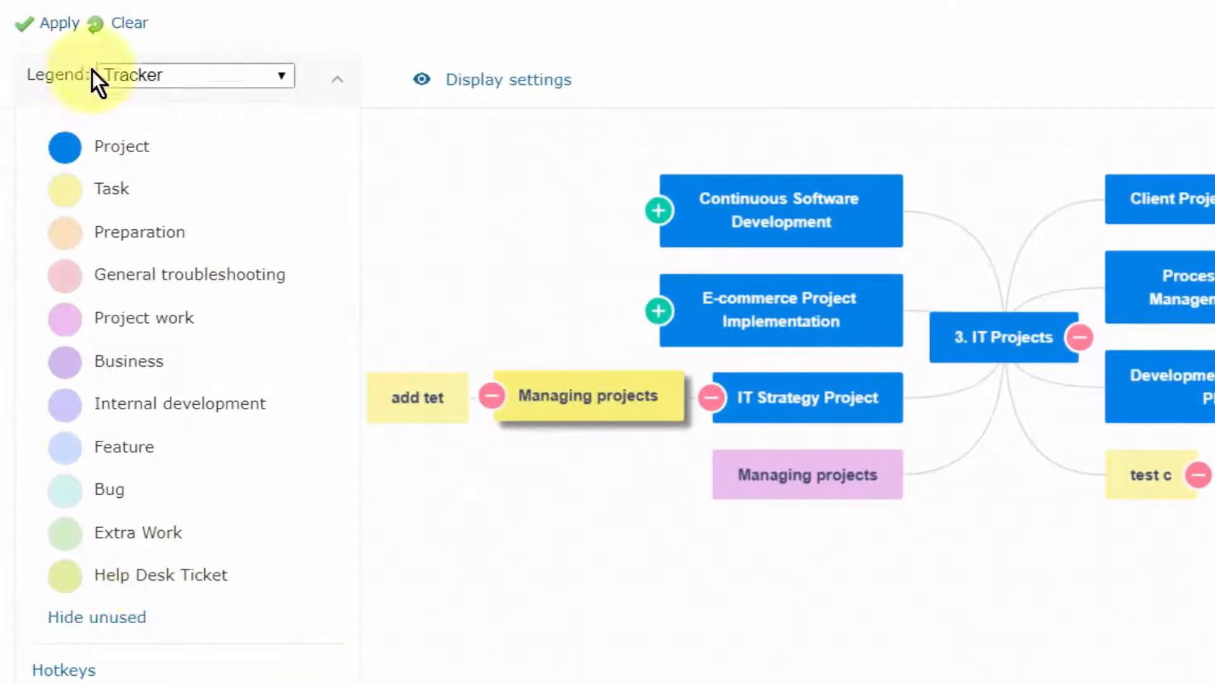
pyautogui.moveTo(175, 232)
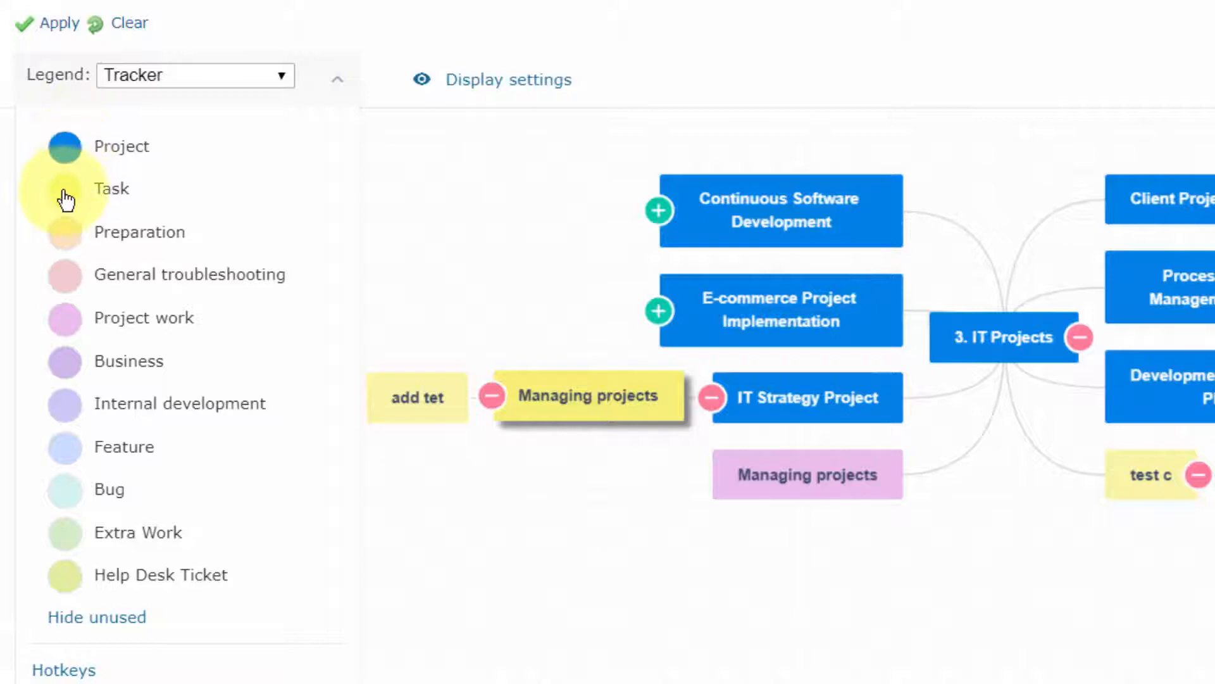
pyautogui.moveTo(62, 515)
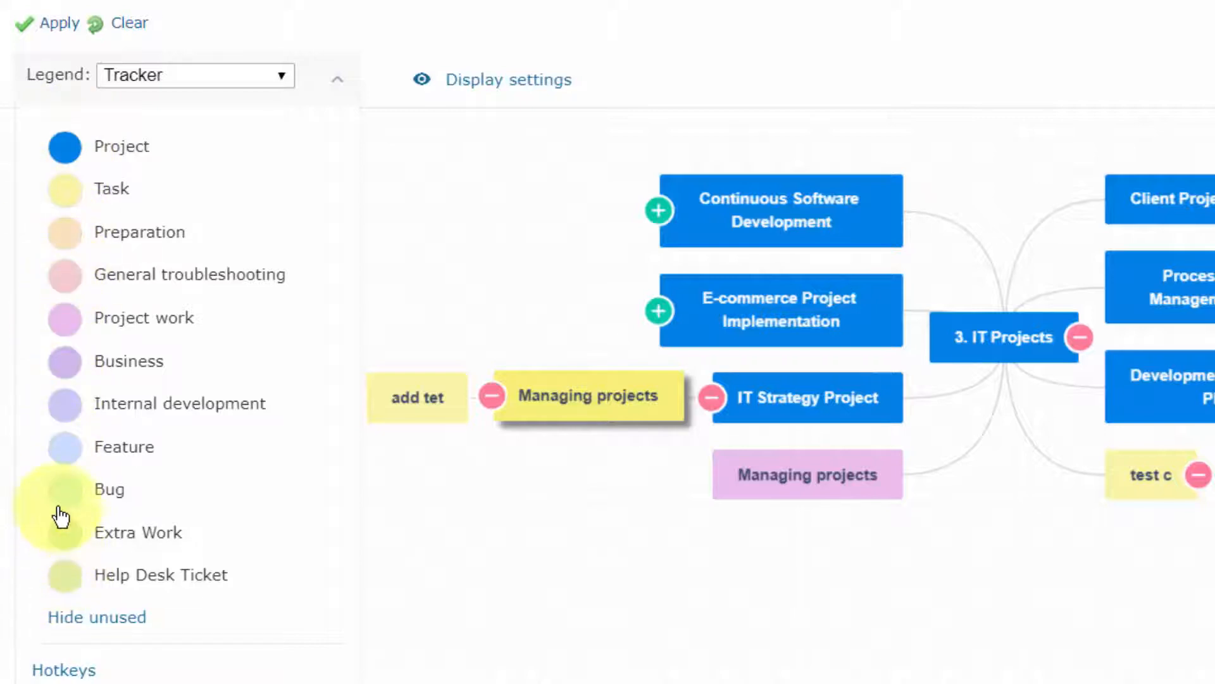
pyautogui.moveTo(65, 145)
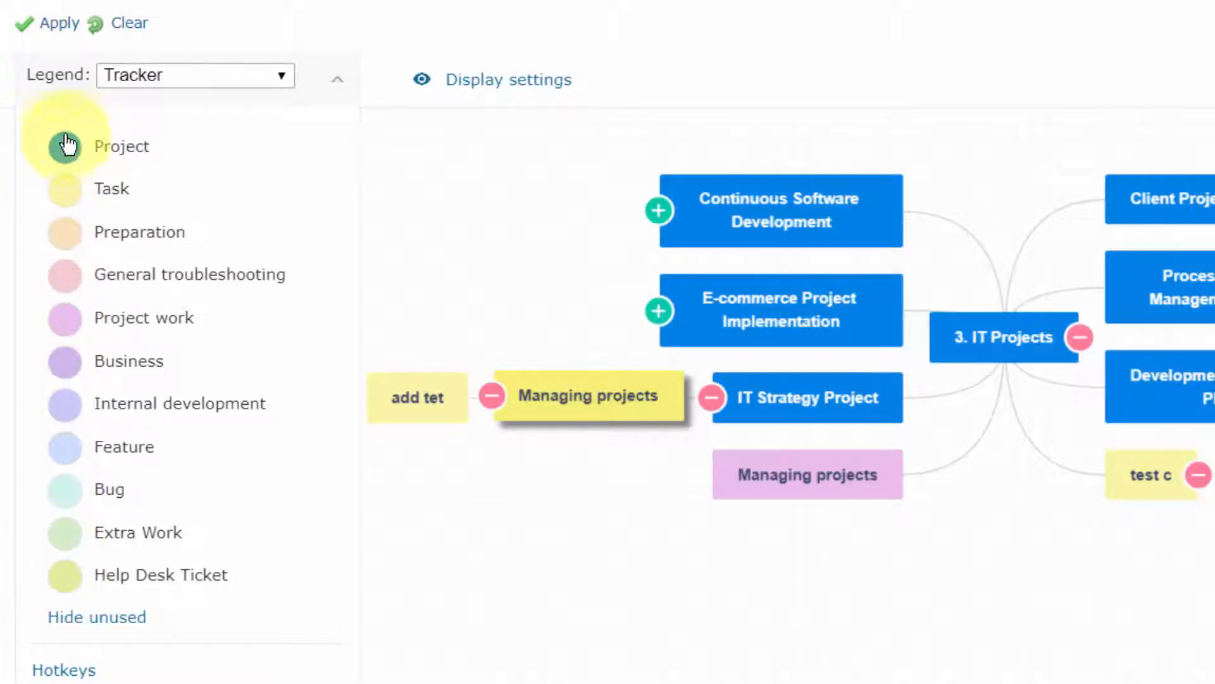
pyautogui.moveTo(64, 136)
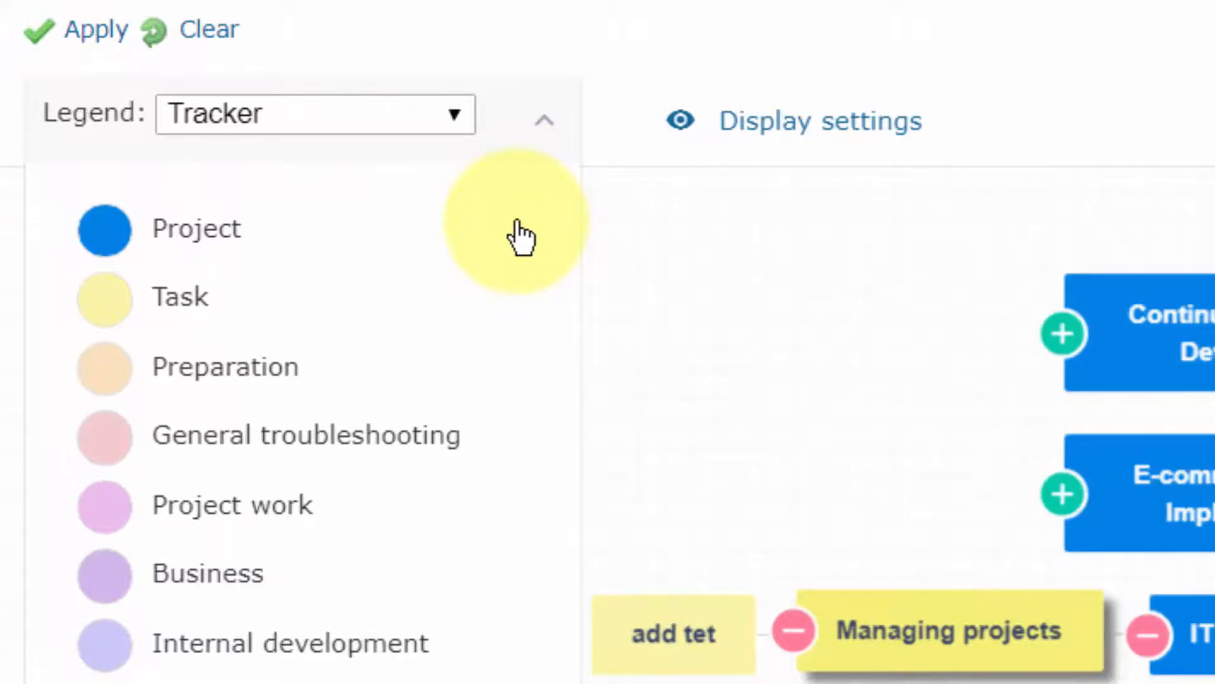
# Step: Switch the legend grouping from tracker to Assignee and collapse the legend list
pyautogui.click(314, 113)
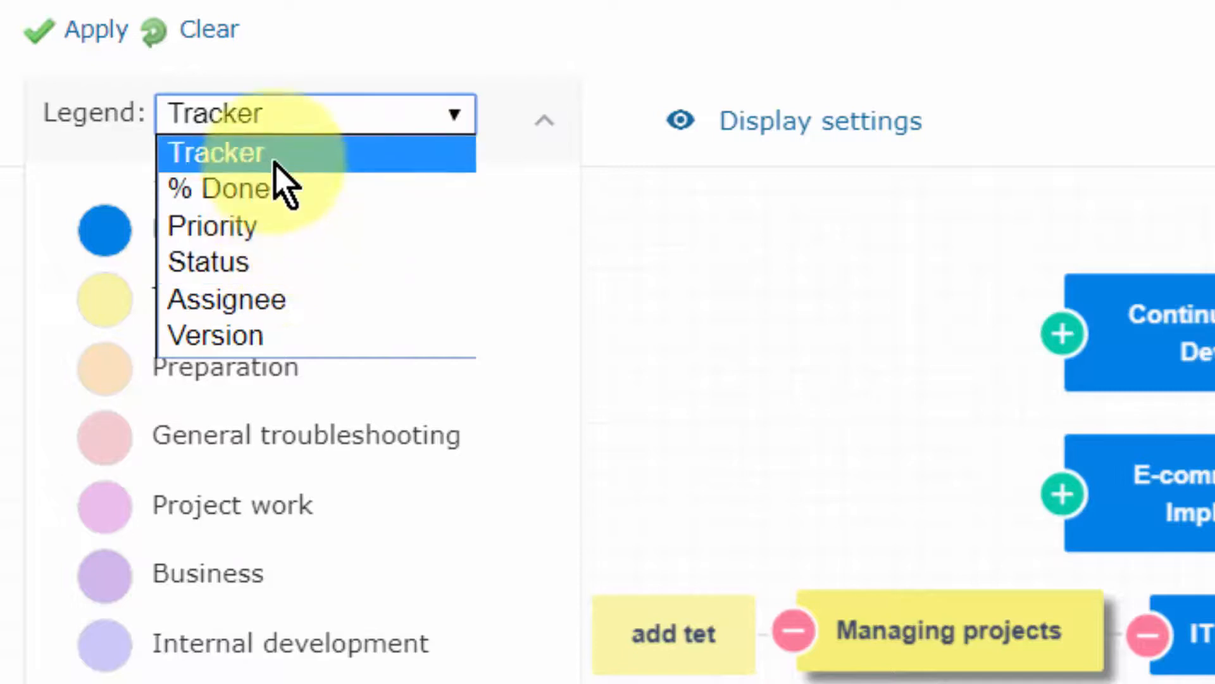
pyautogui.moveTo(213, 226)
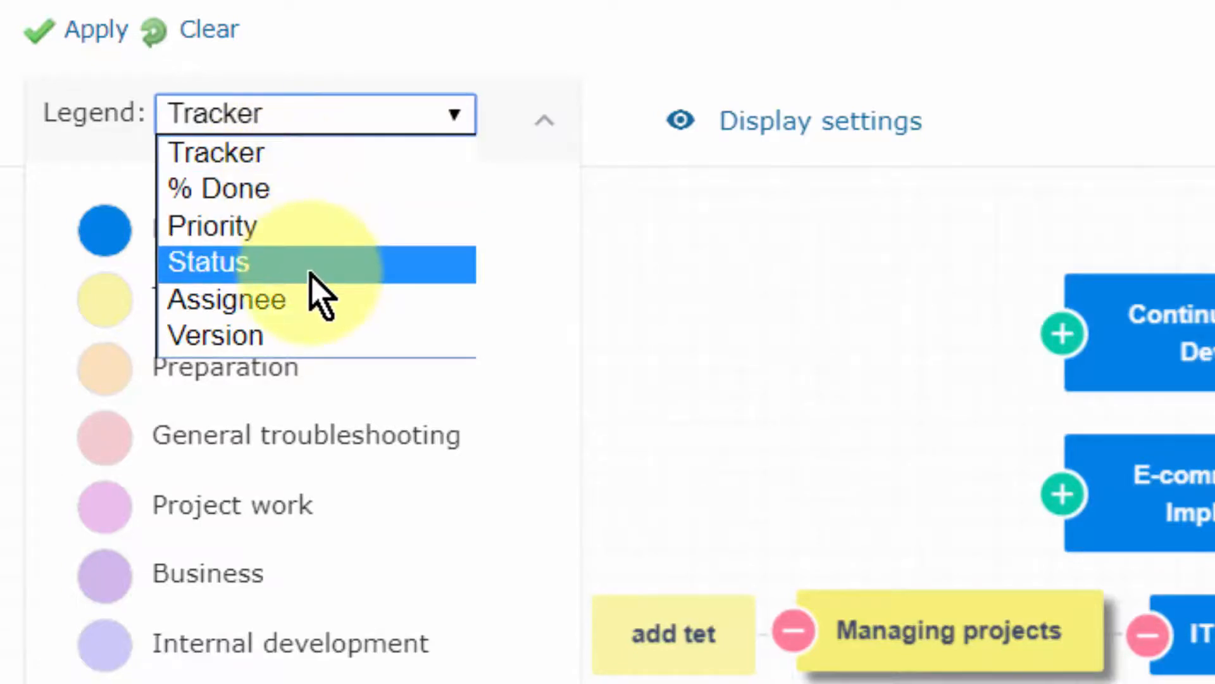
pyautogui.click(226, 300)
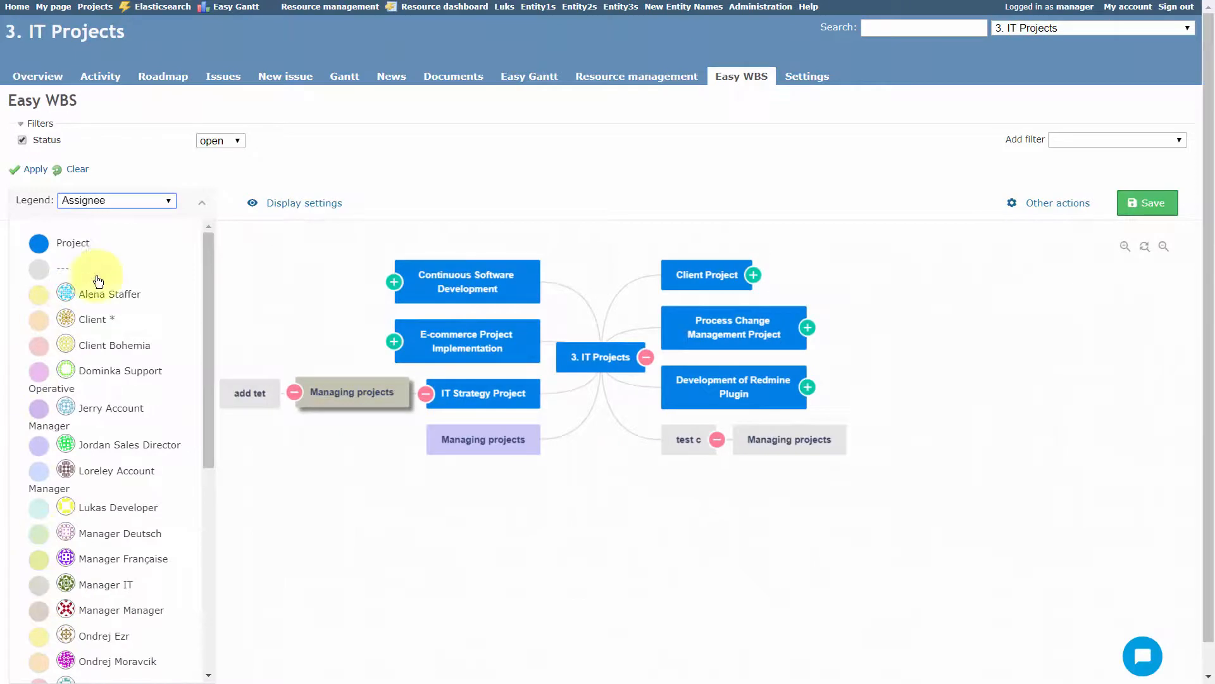
pyautogui.click(201, 203)
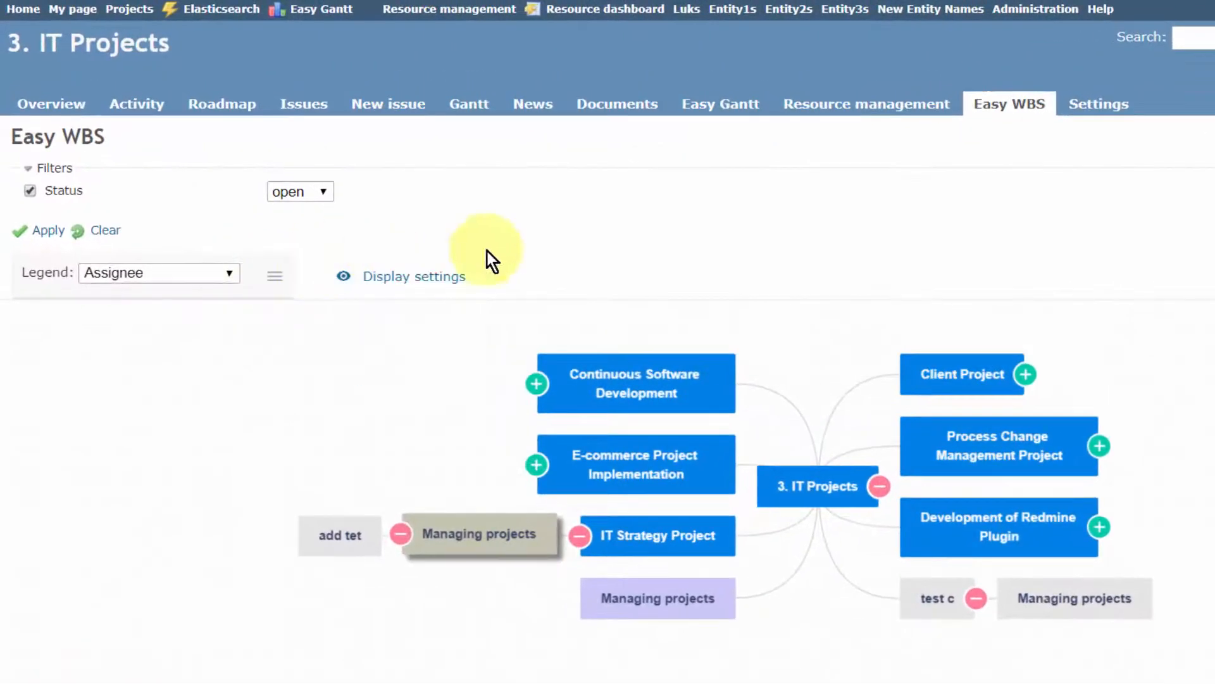
# Step: Toggle task links and assignee avatars with status in the display settings
pyautogui.click(413, 276)
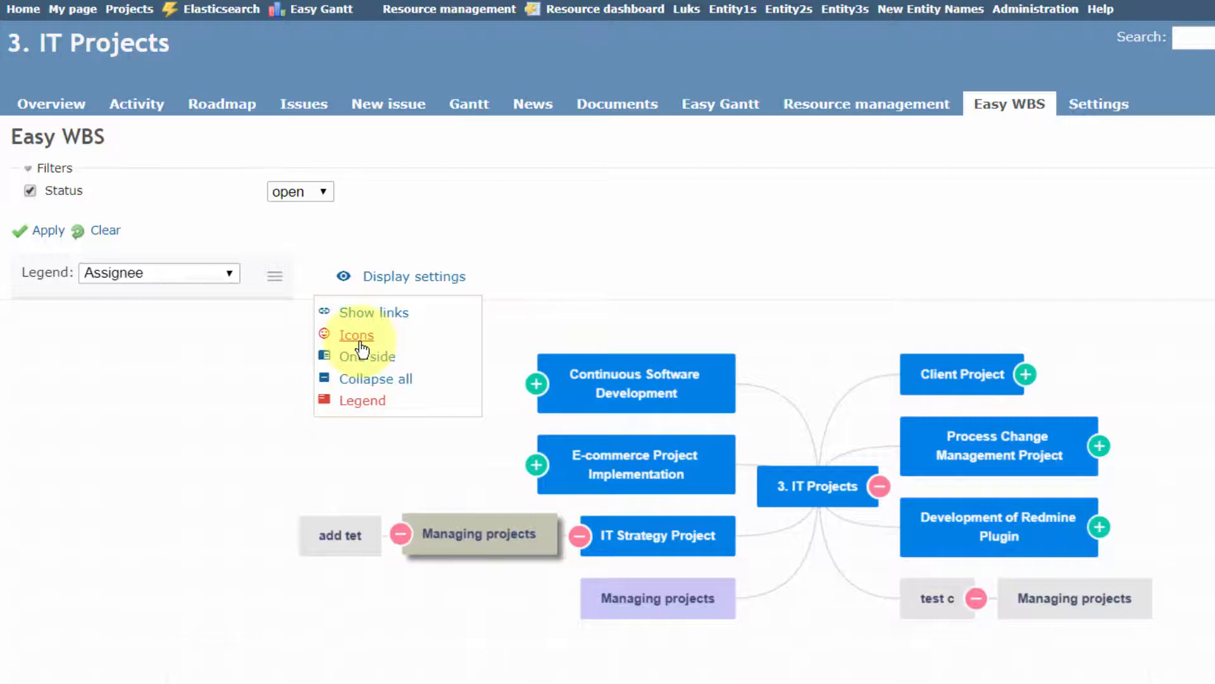
pyautogui.moveTo(383, 313)
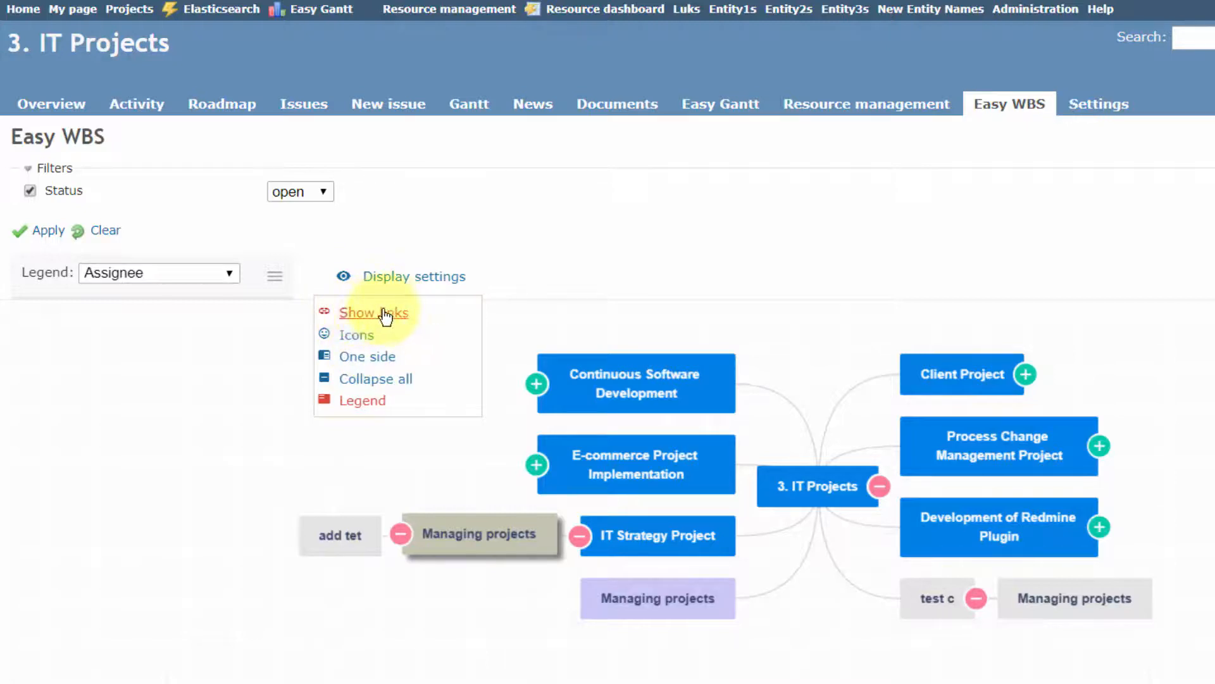
pyautogui.click(373, 312)
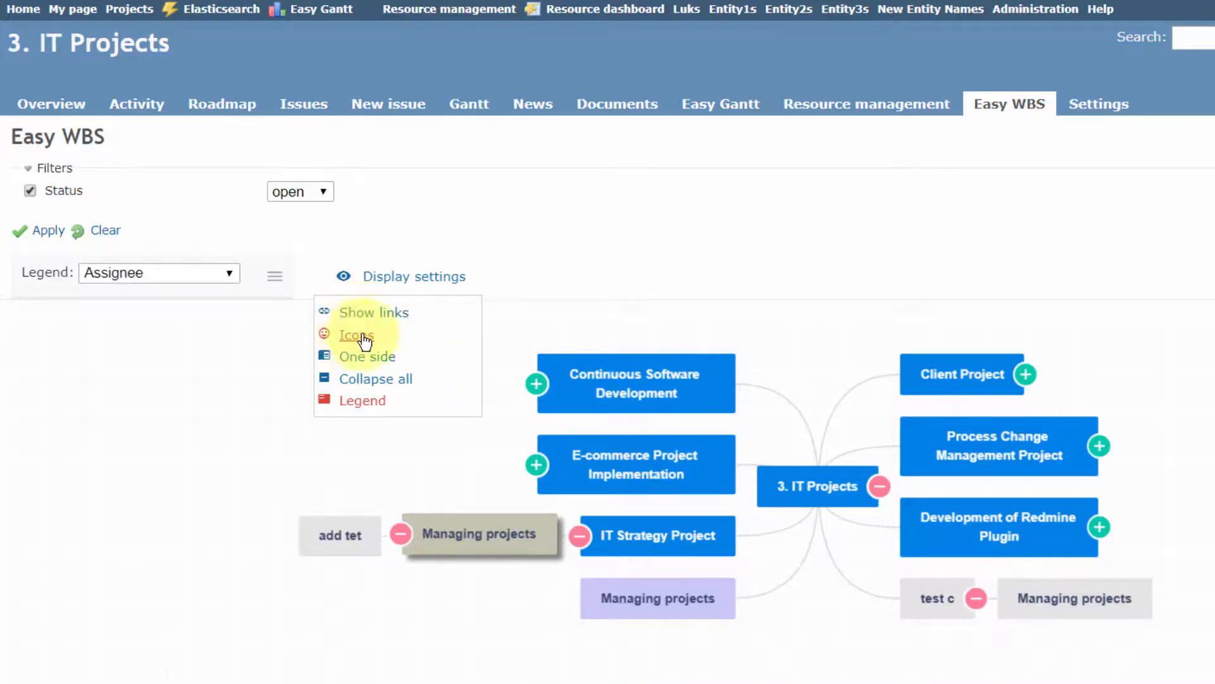
pyautogui.click(355, 335)
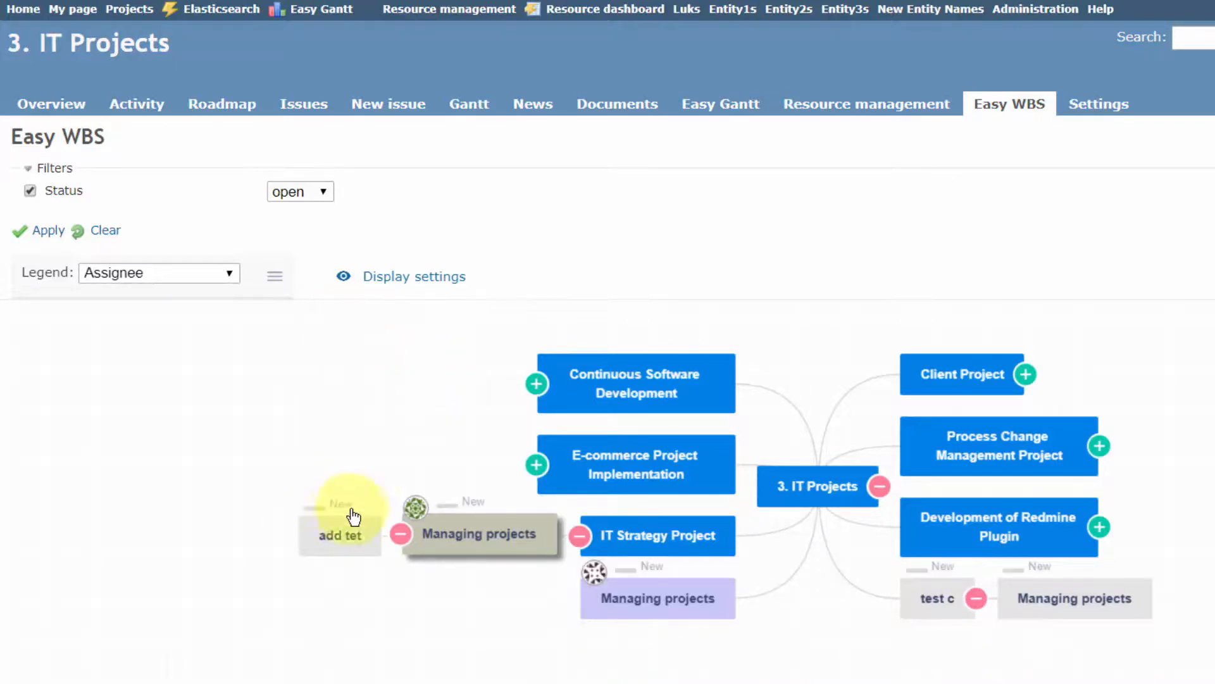
# Step: Lay the map out on one side, then switch back to both sides
pyautogui.click(414, 276)
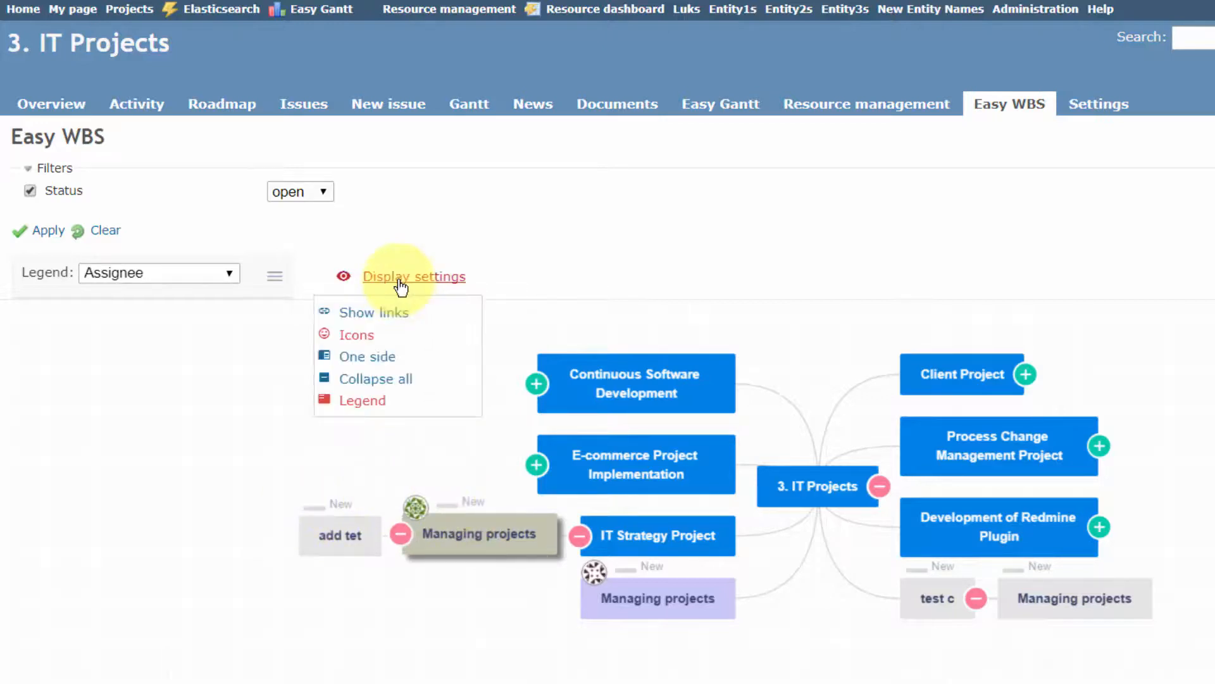
pyautogui.moveTo(369, 361)
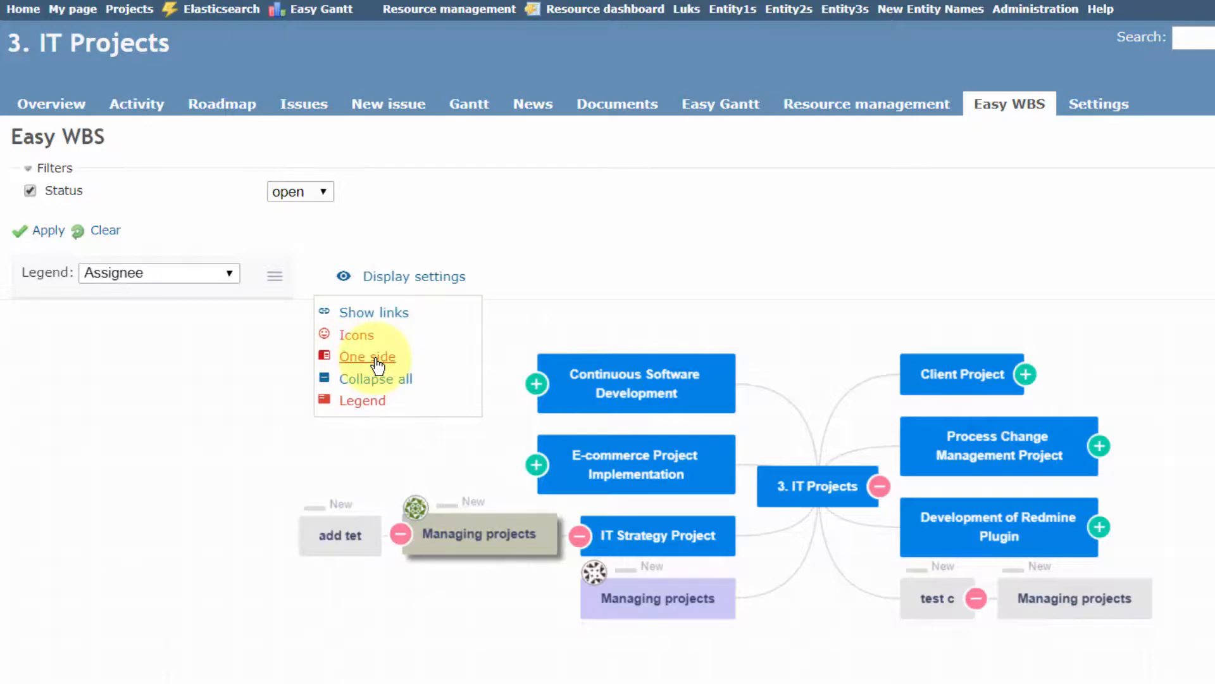
pyautogui.click(367, 356)
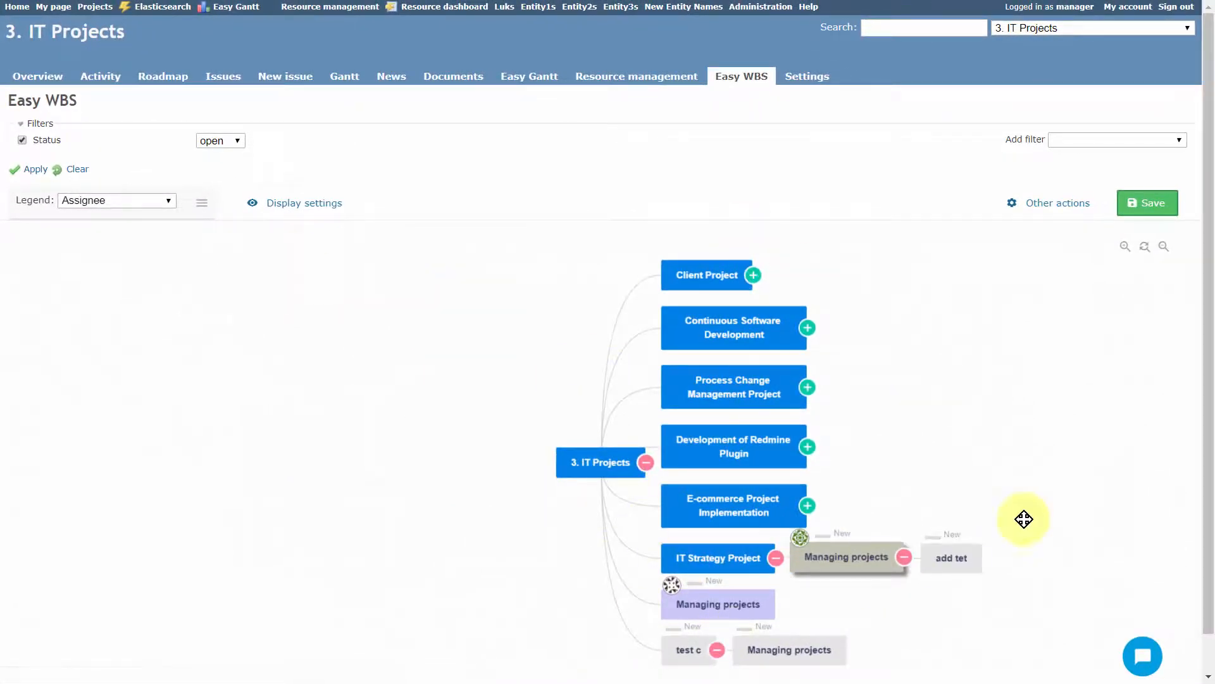
pyautogui.click(302, 202)
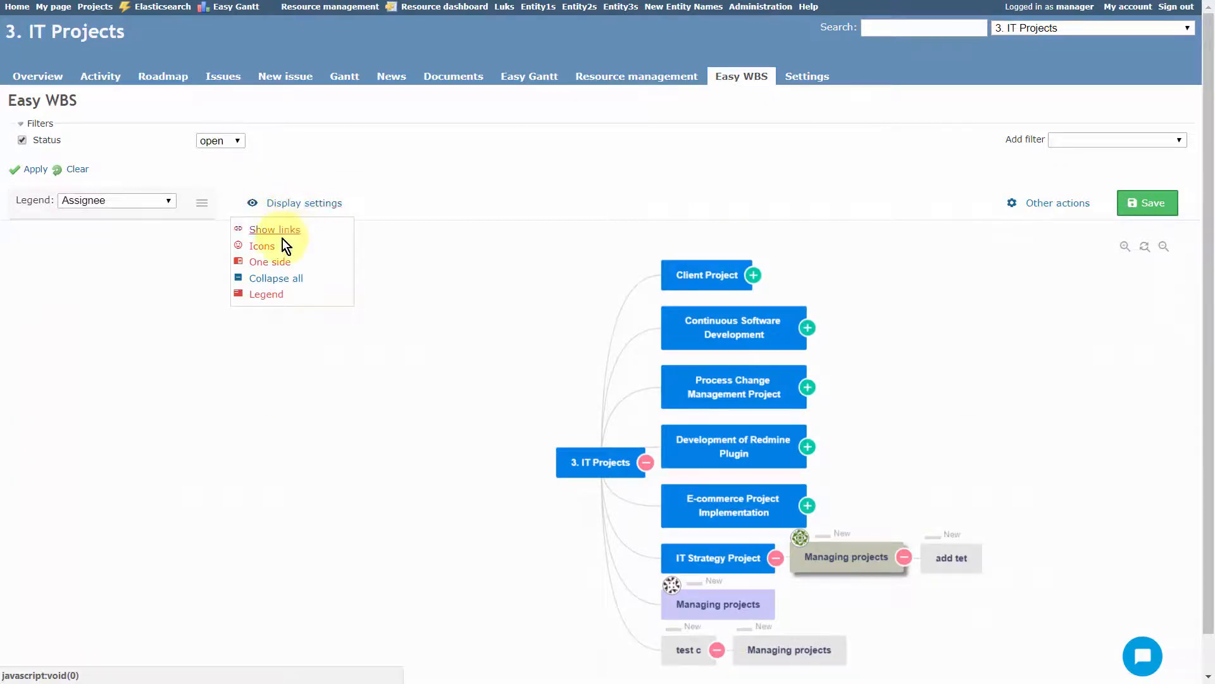
pyautogui.click(269, 261)
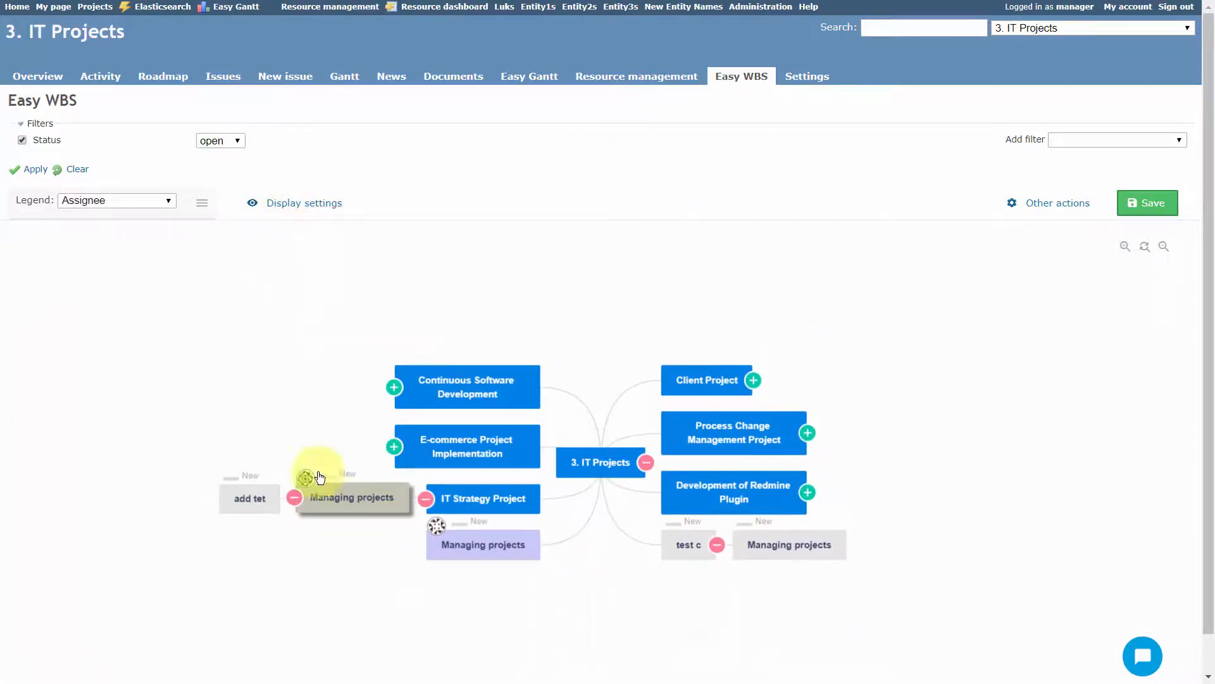
# Step: Collapse every expandable branch of the IT Projects map
pyautogui.click(302, 203)
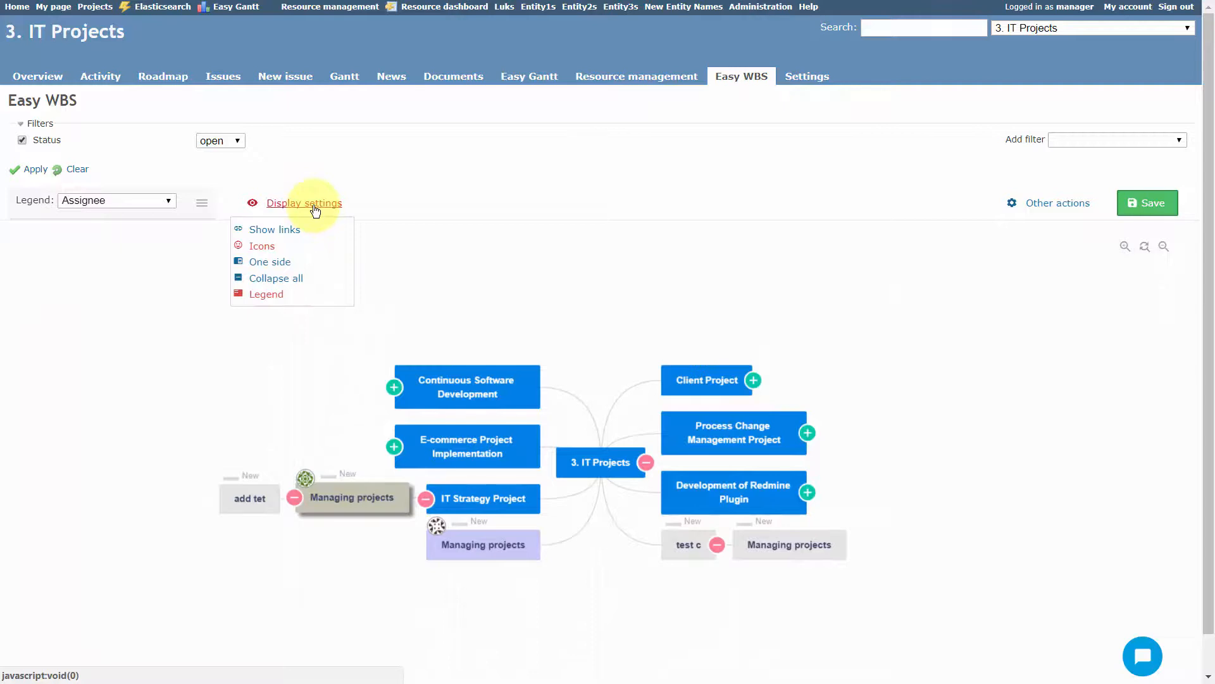
pyautogui.moveTo(252, 281)
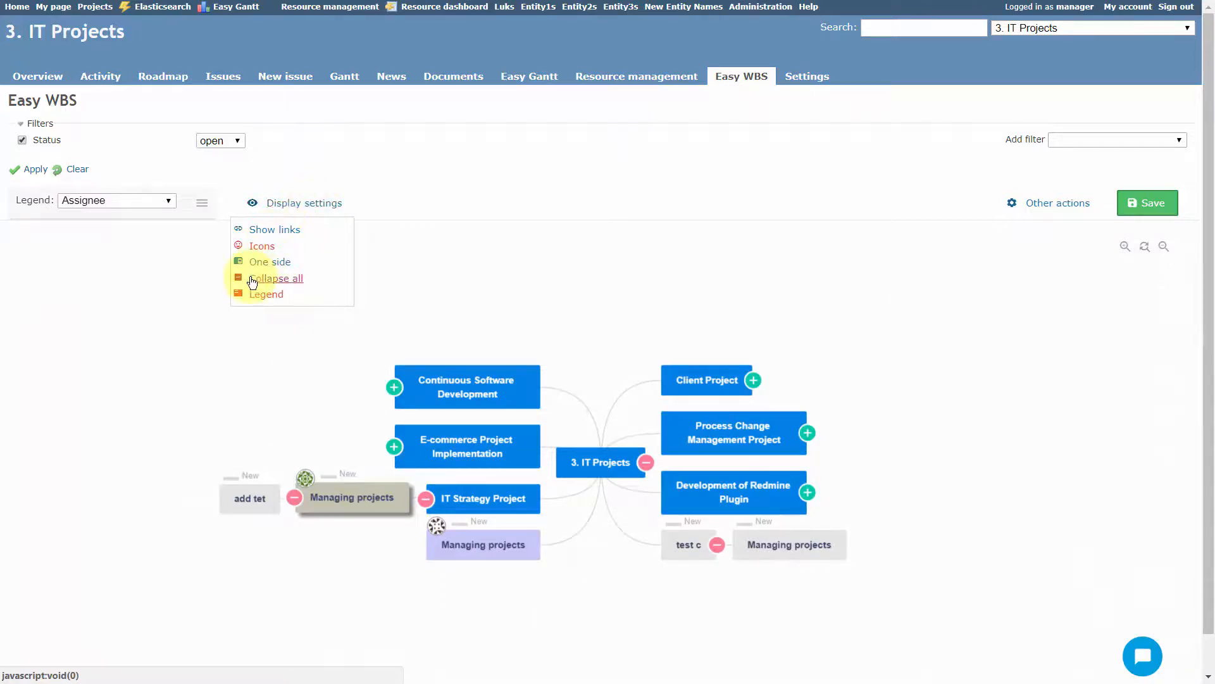
pyautogui.click(274, 277)
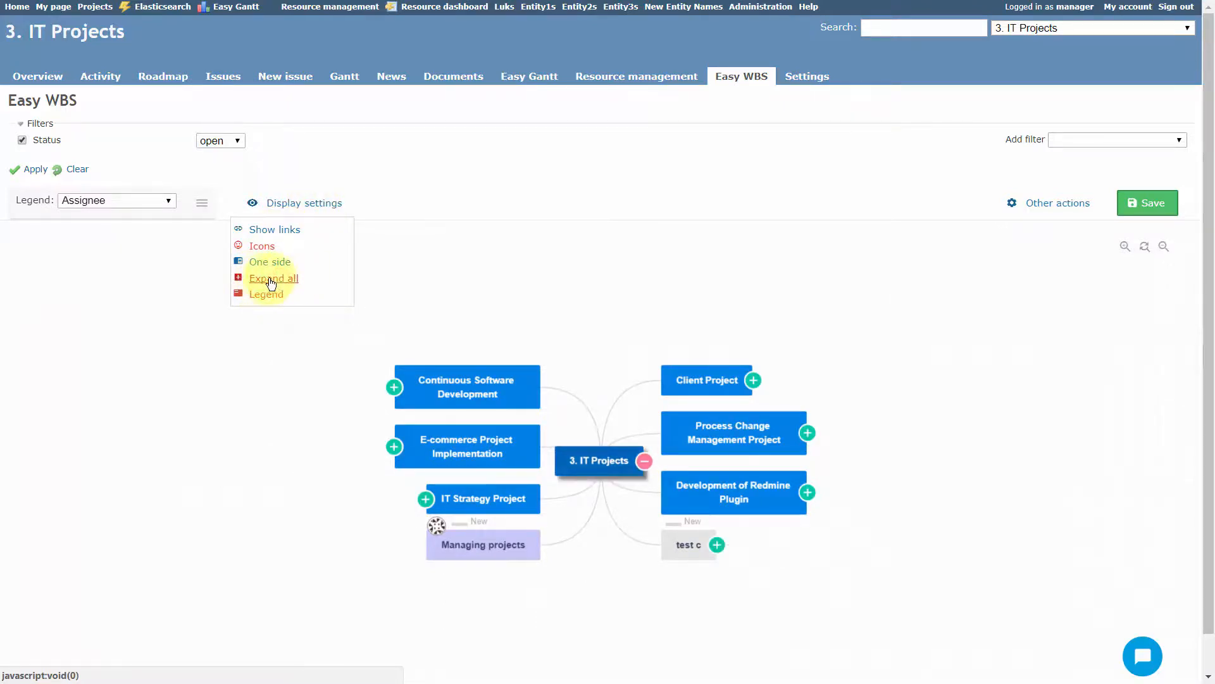
pyautogui.click(273, 278)
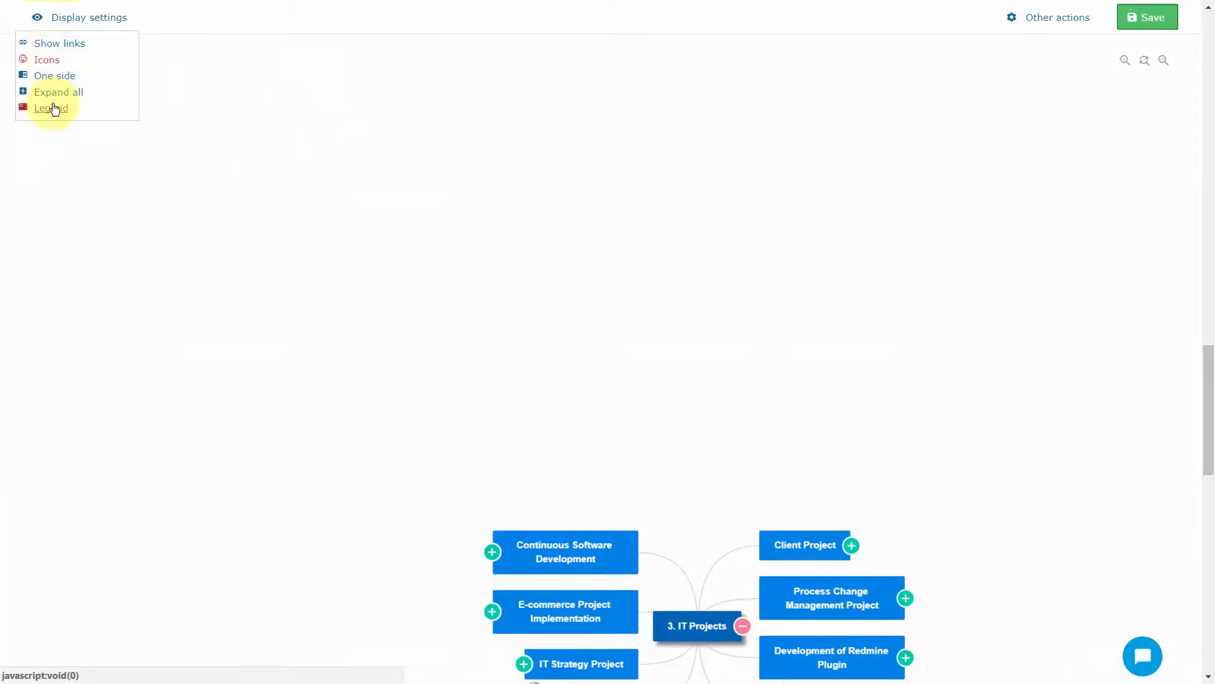
# Step: Toggle the map legend and open the inline menu on a Managing projects node
pyautogui.click(52, 108)
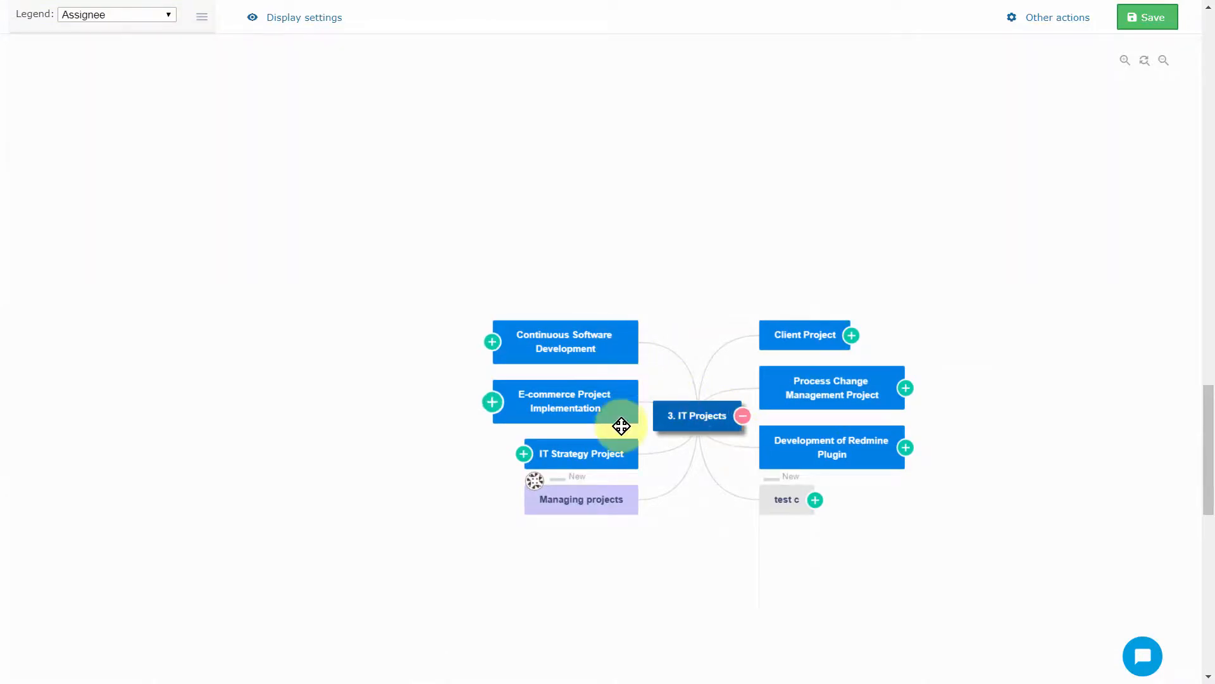
pyautogui.rightClick(580, 500)
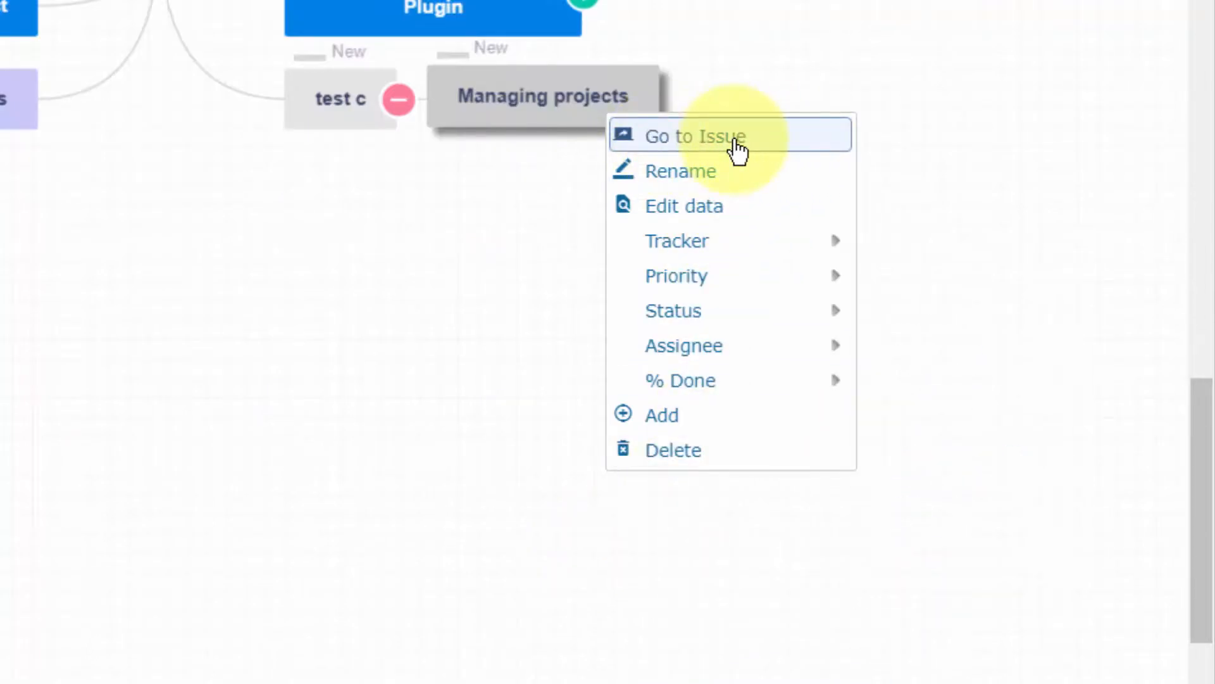
pyautogui.moveTo(679, 171)
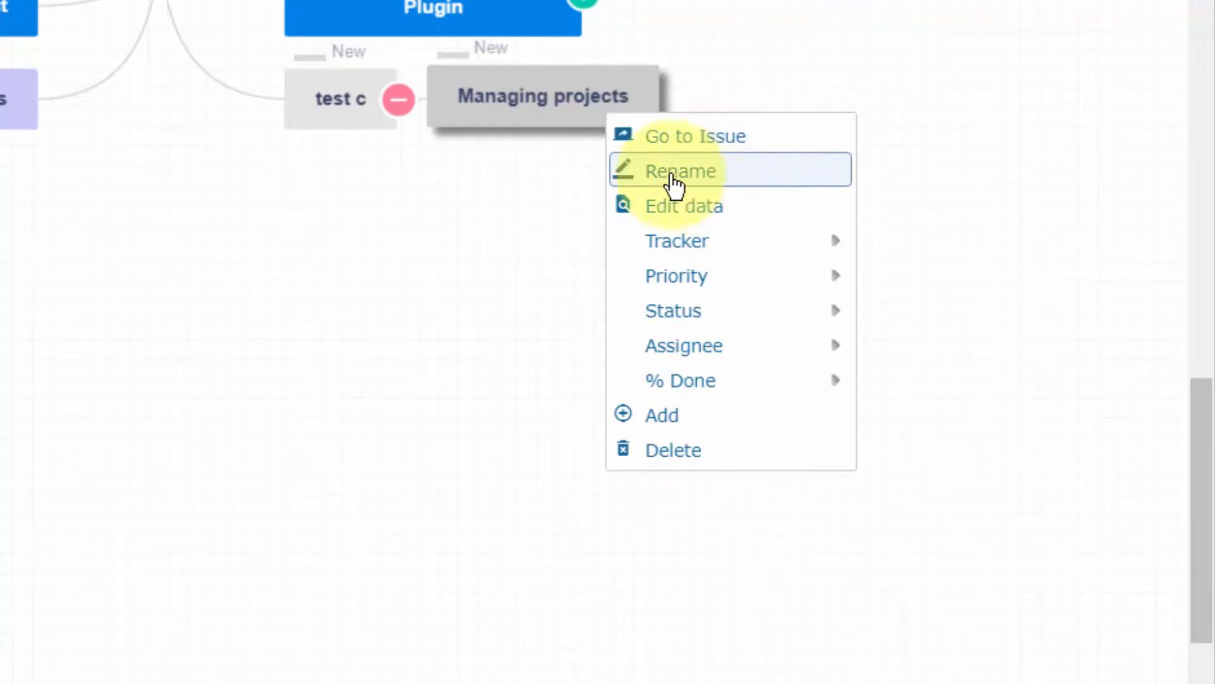
pyautogui.moveTo(677, 240)
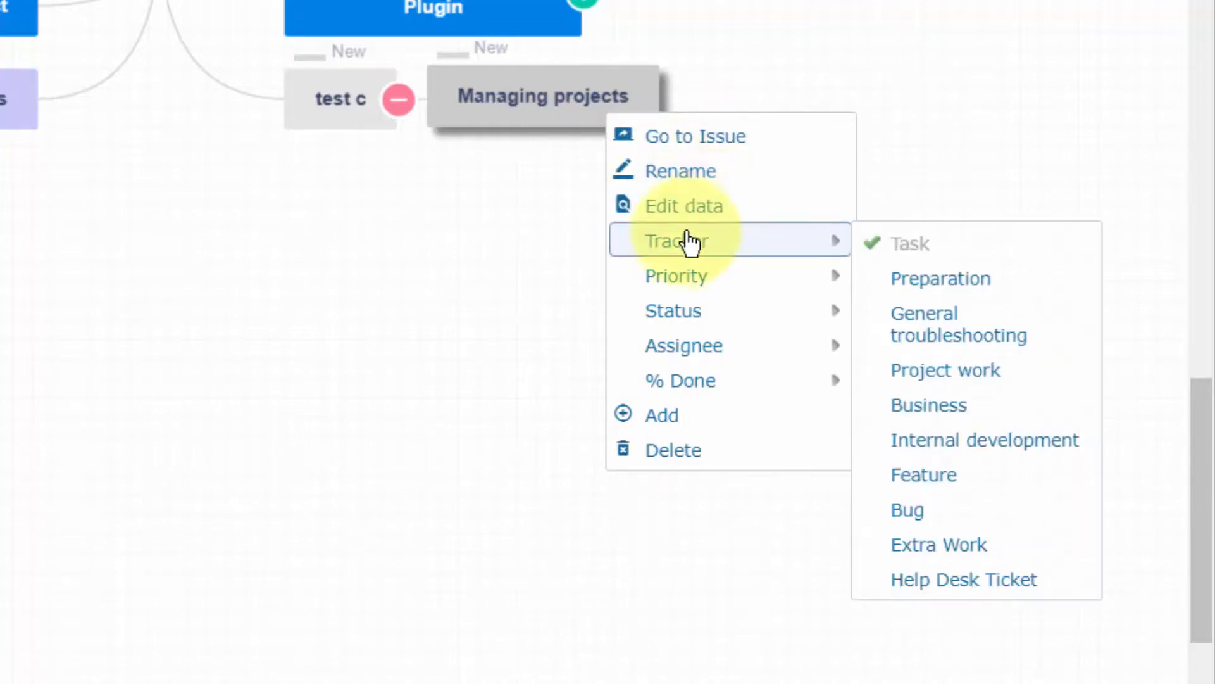
pyautogui.moveTo(673, 310)
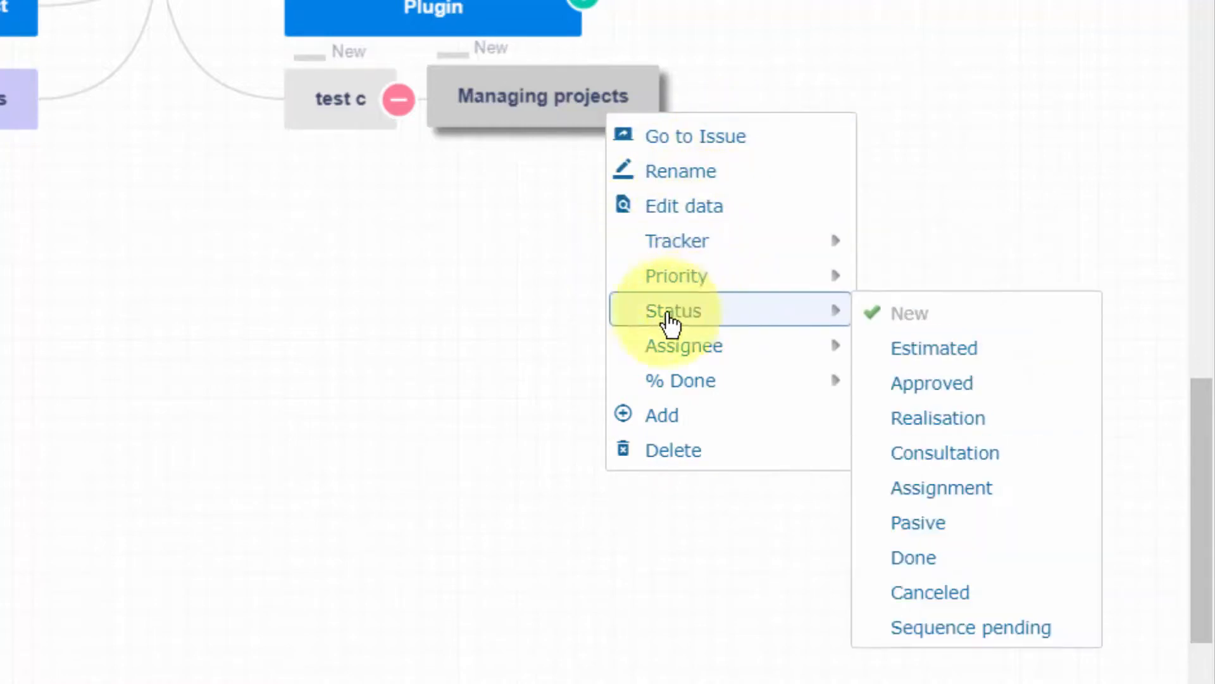
pyautogui.moveTo(661, 415)
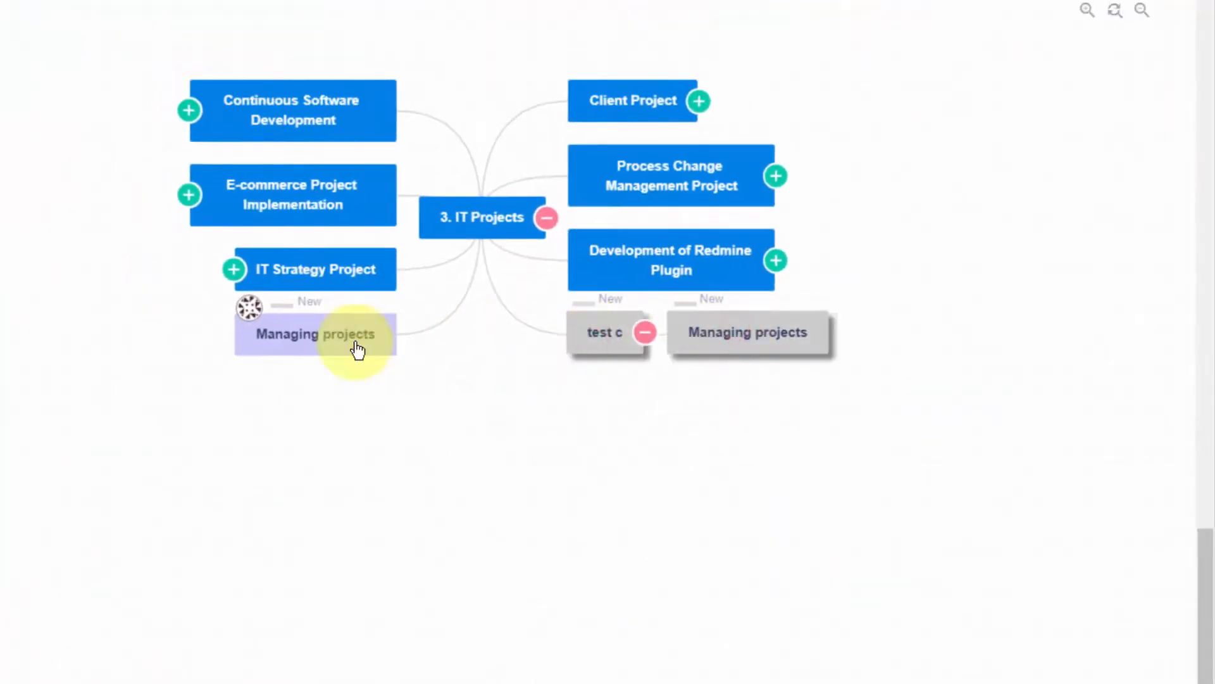
# Step: Move the purple Managing projects node to the lower left and open other map actions
pyautogui.moveTo(314, 334); pyautogui.dragTo(170, 452)
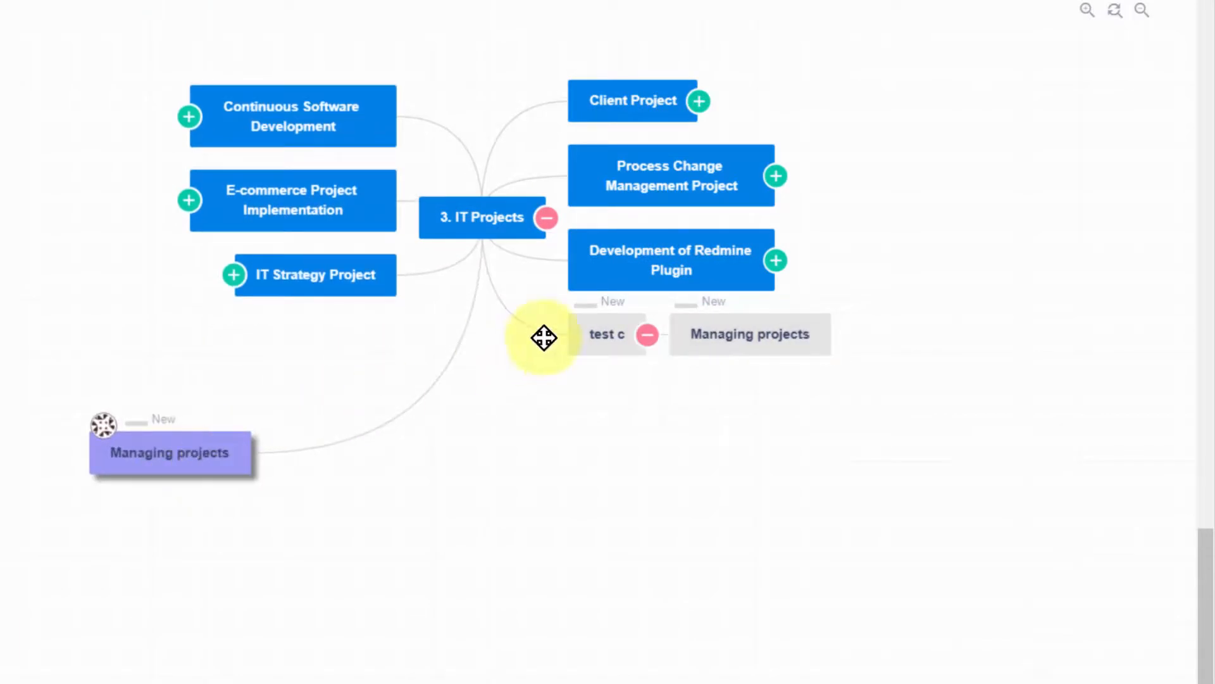
pyautogui.rightClick(749, 333)
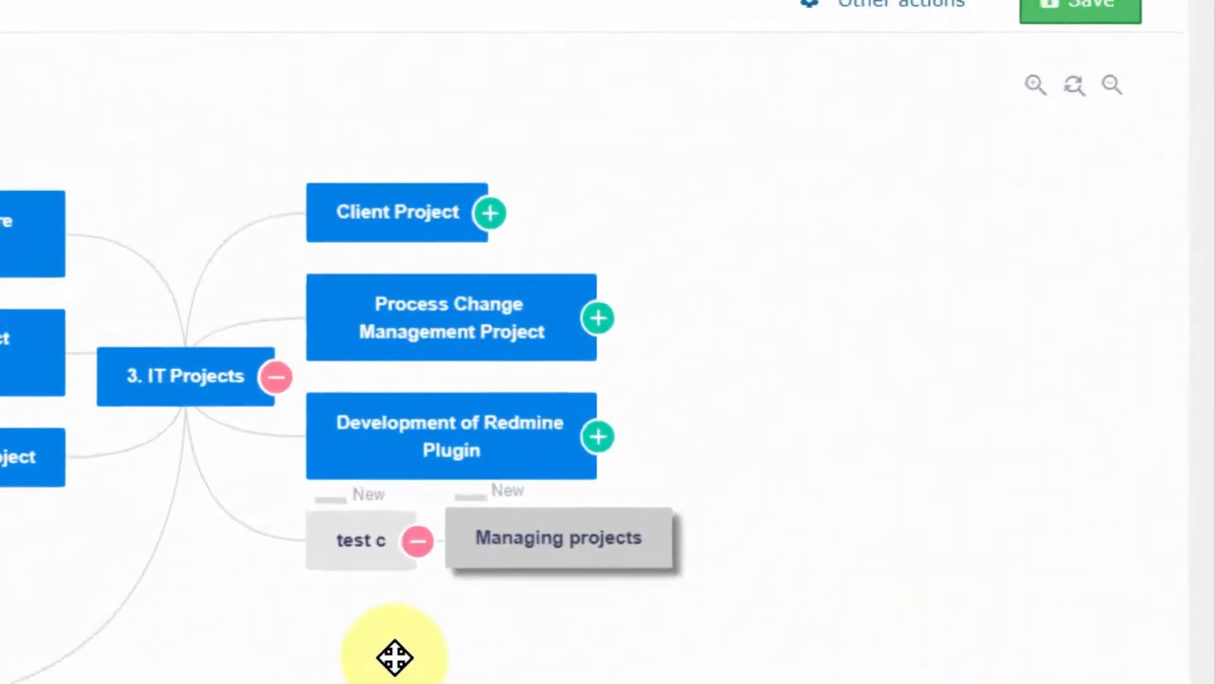
pyautogui.click(884, 4)
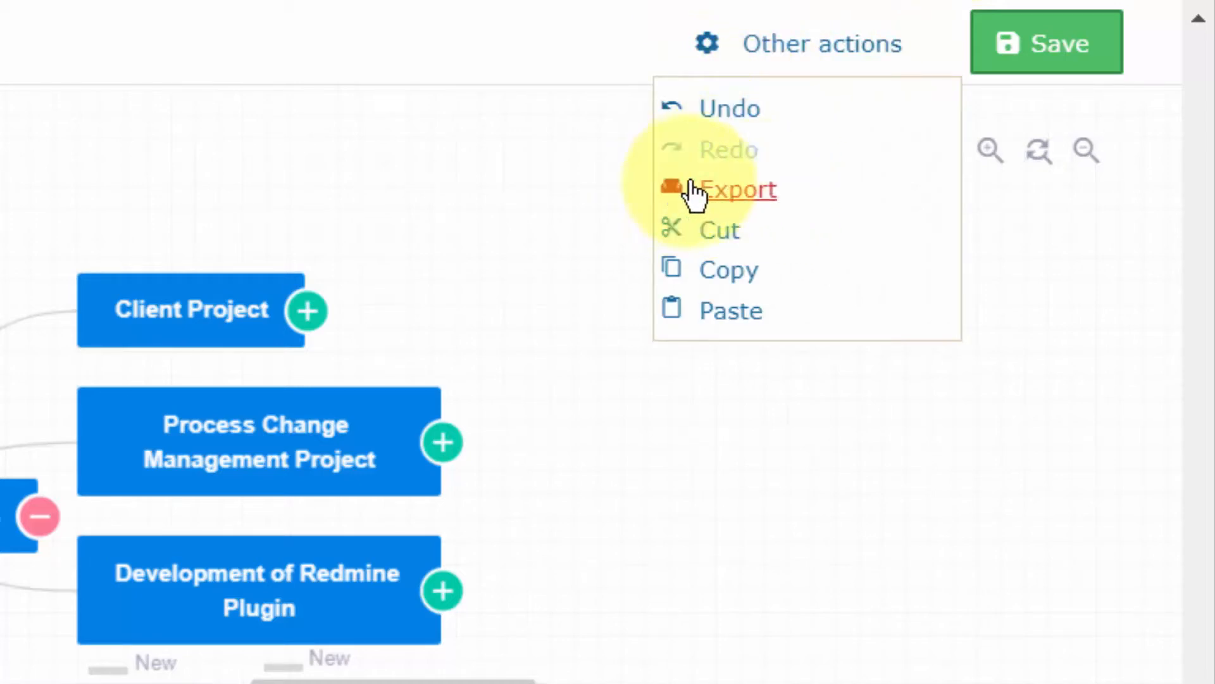
pyautogui.moveTo(721, 230)
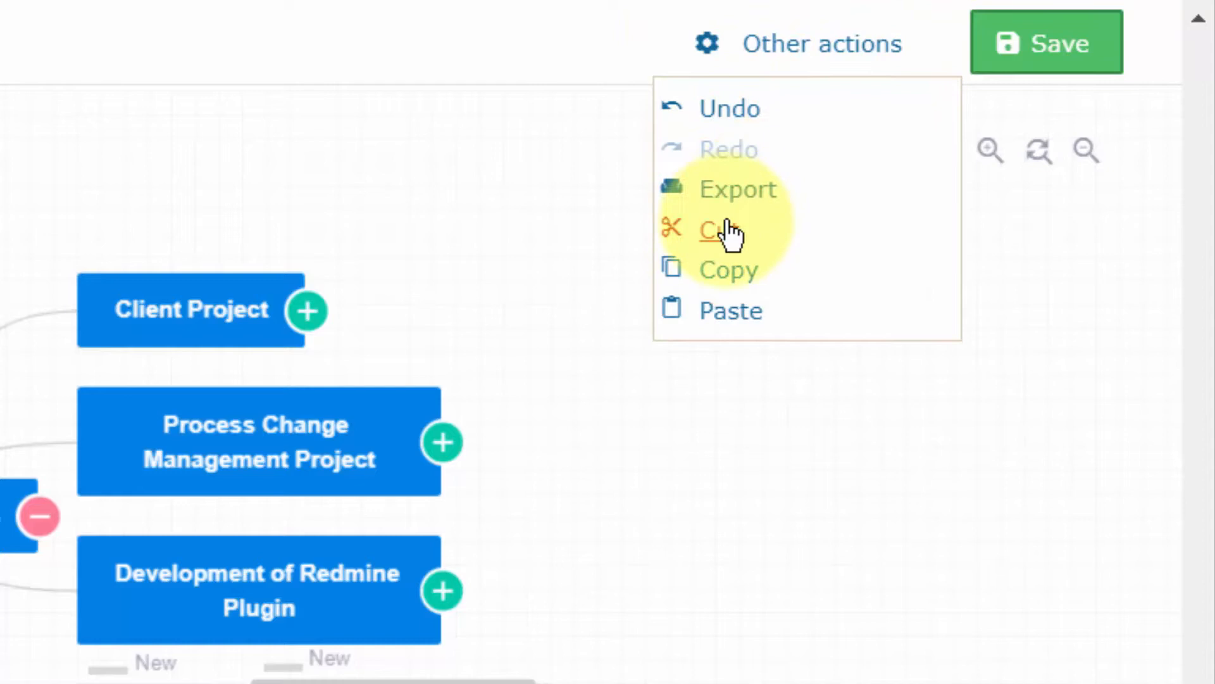